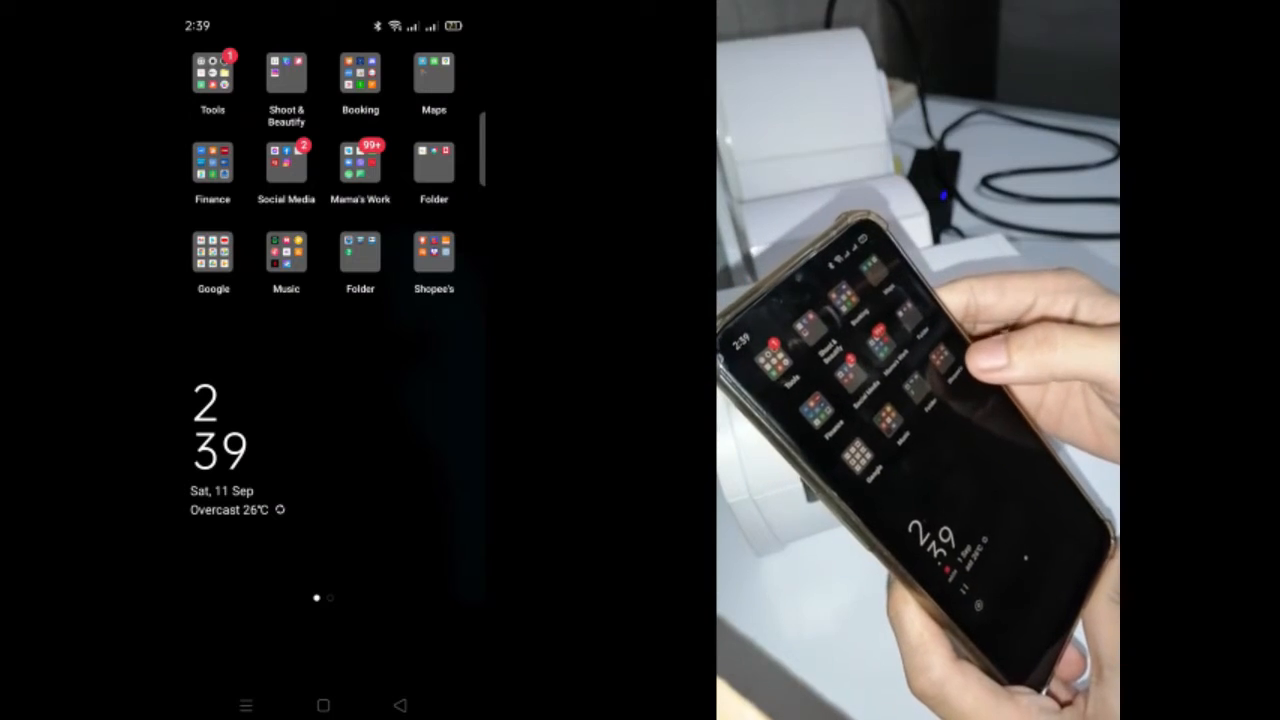
Open the Google folder on the home screen to reveal Gmail, Chrome and Play Store.
left_click(212, 252)
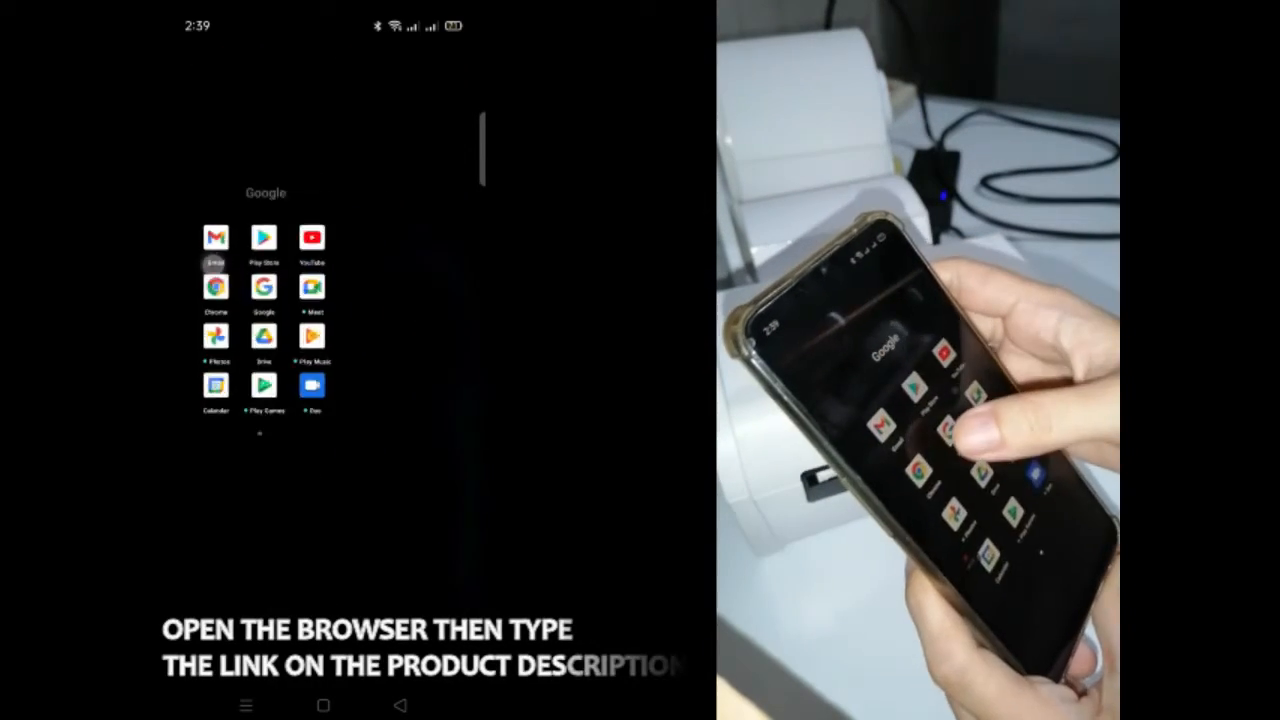